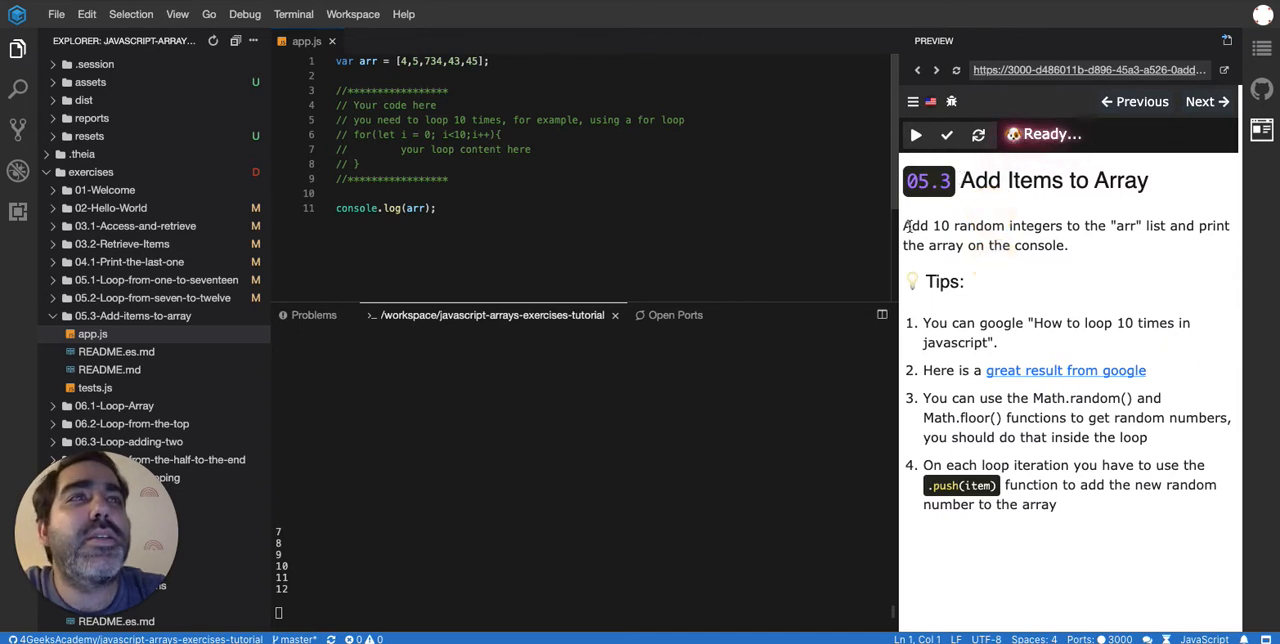
Read the 'Add Items to Array' instructions, highlighting the required count of 10.
double_click(1030, 225)
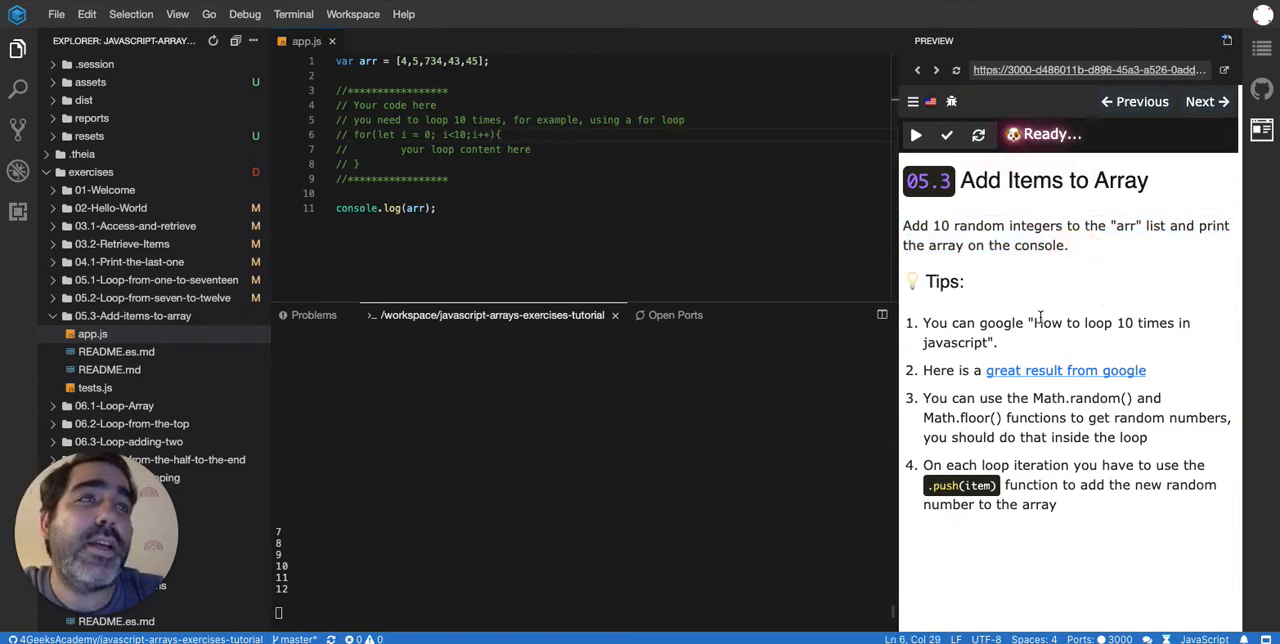
double_click(930, 225)
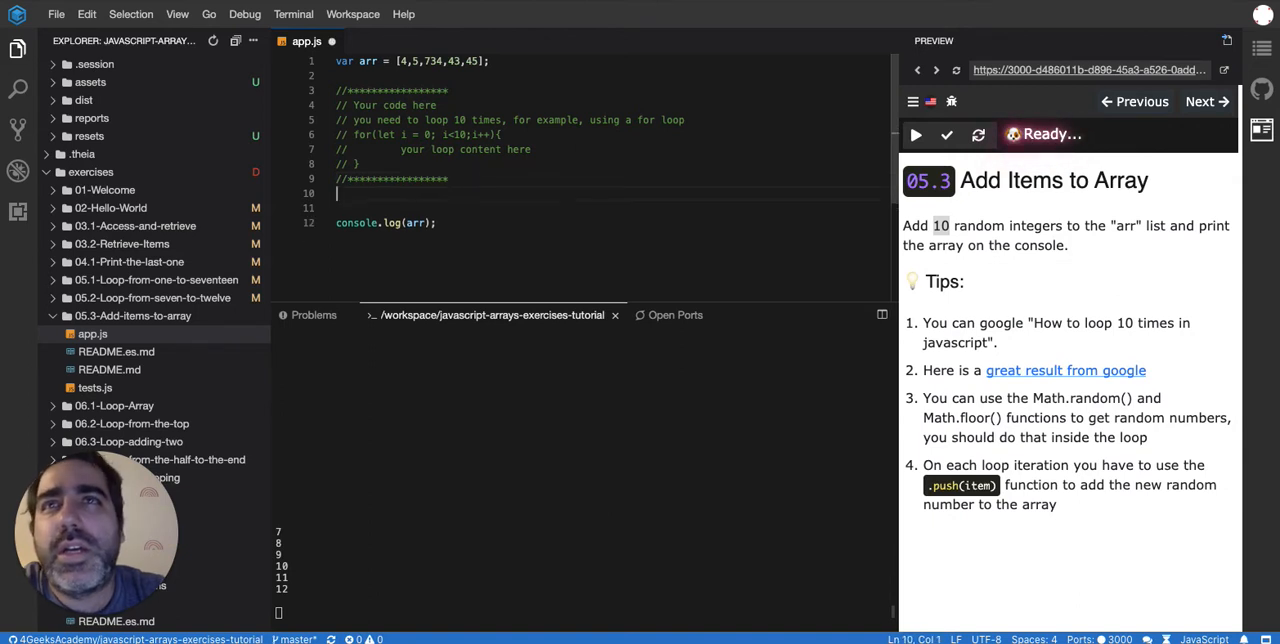
Add an arr.push(33); line to app.js on a new line.
key("Enter")
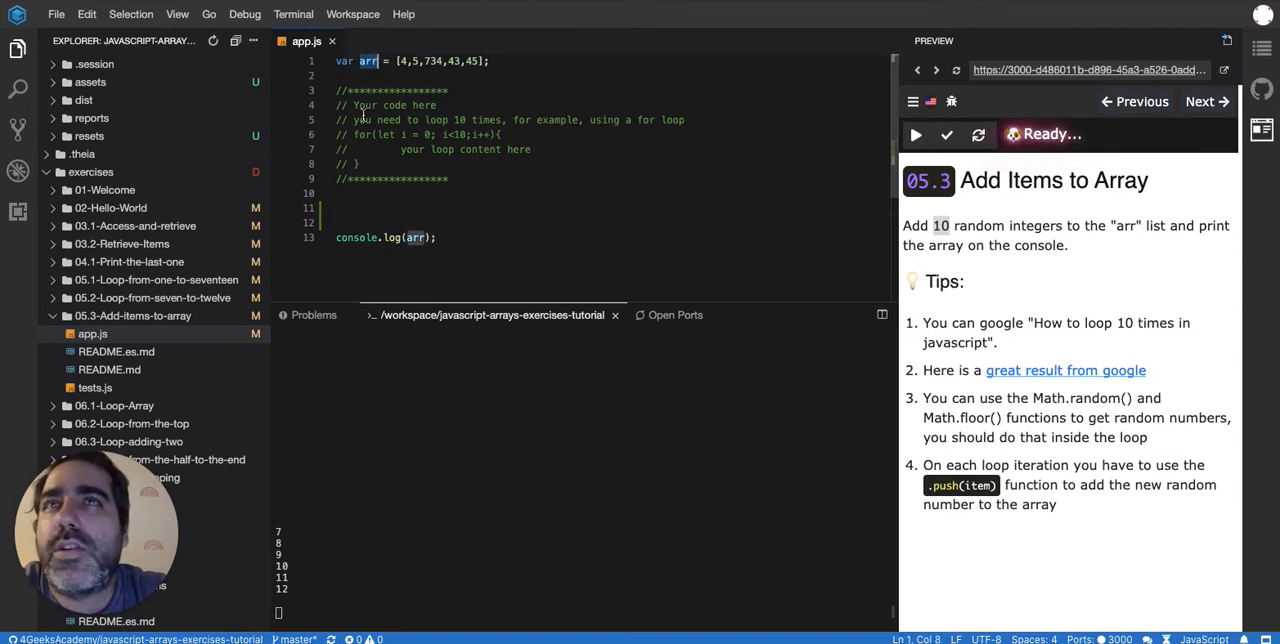
type("arr")
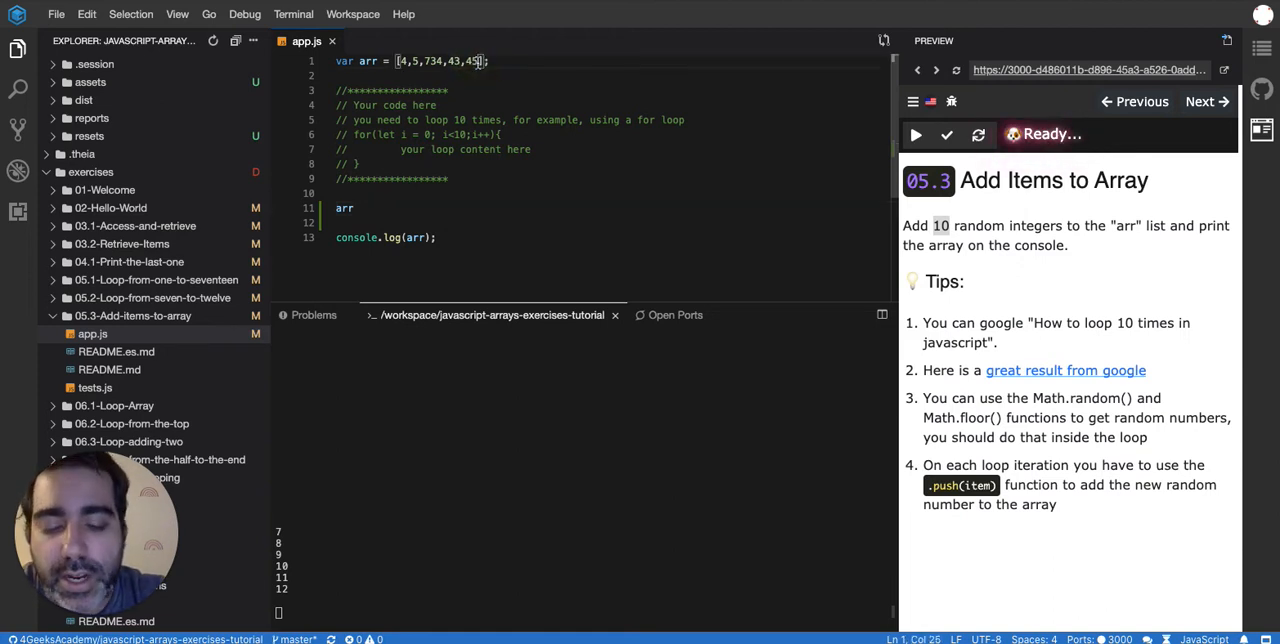
type(", 3")
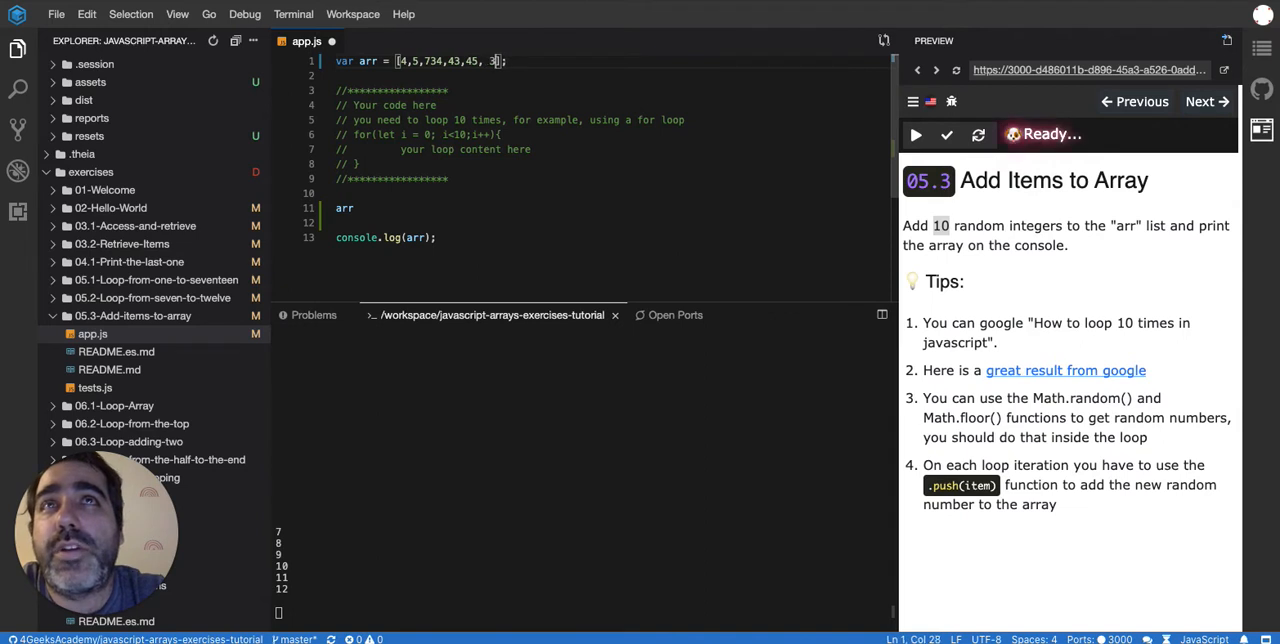
type("33);")
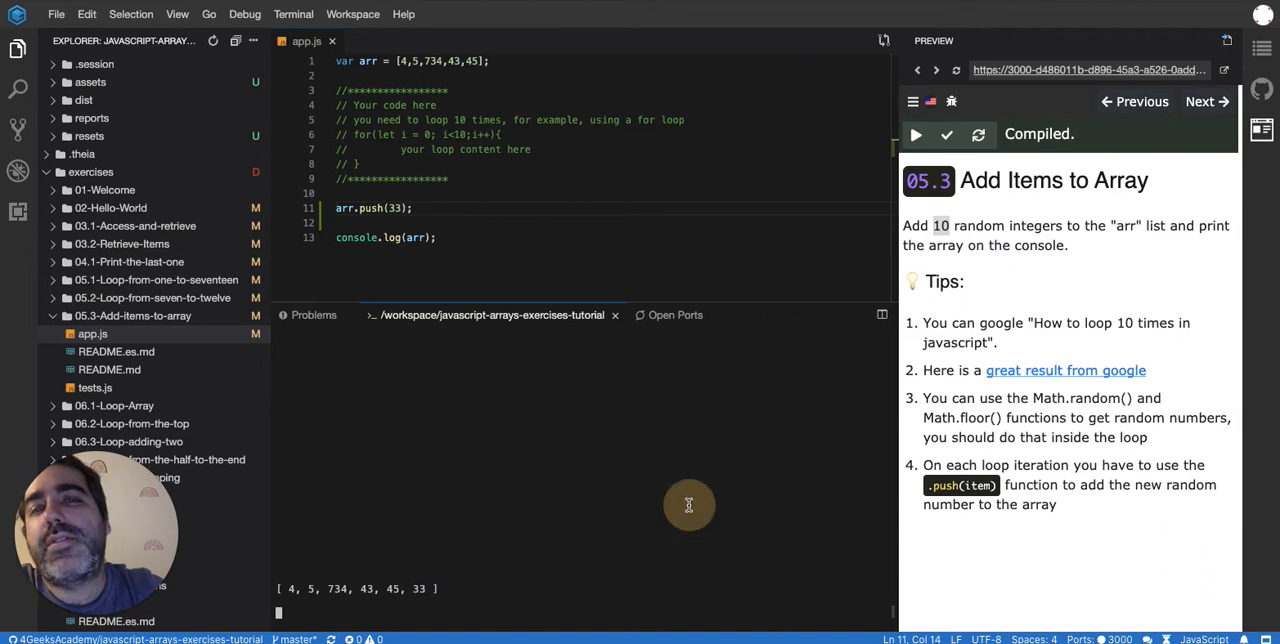
mouse_move(448, 564)
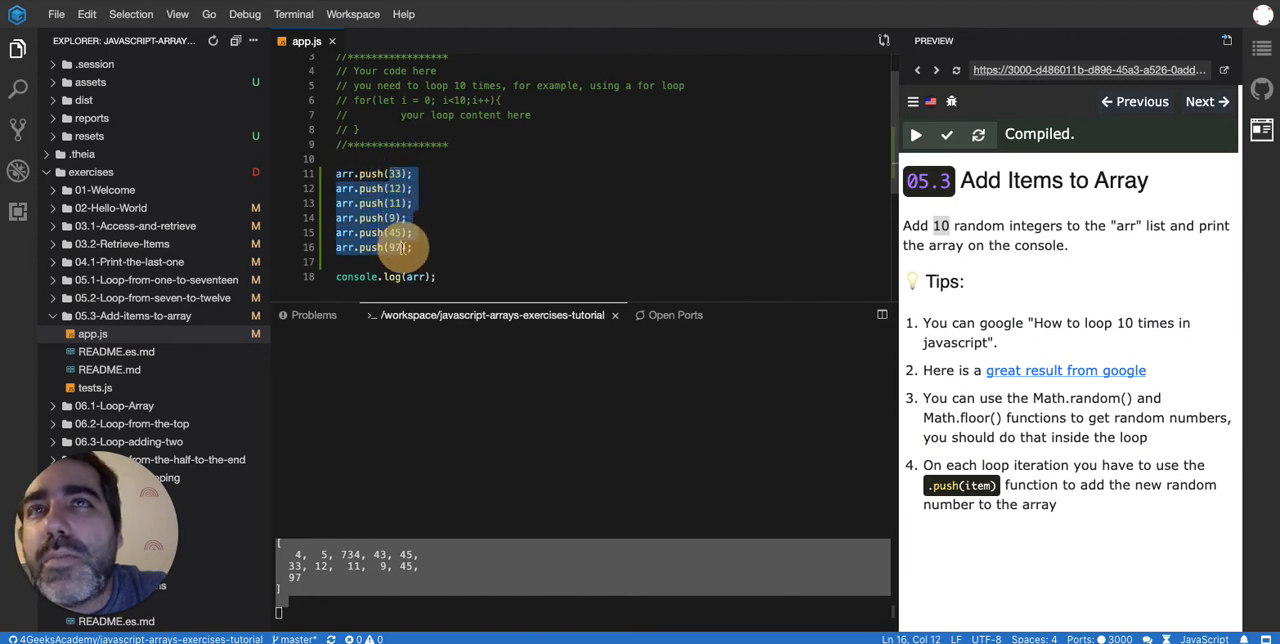
mouse_move(627, 193)
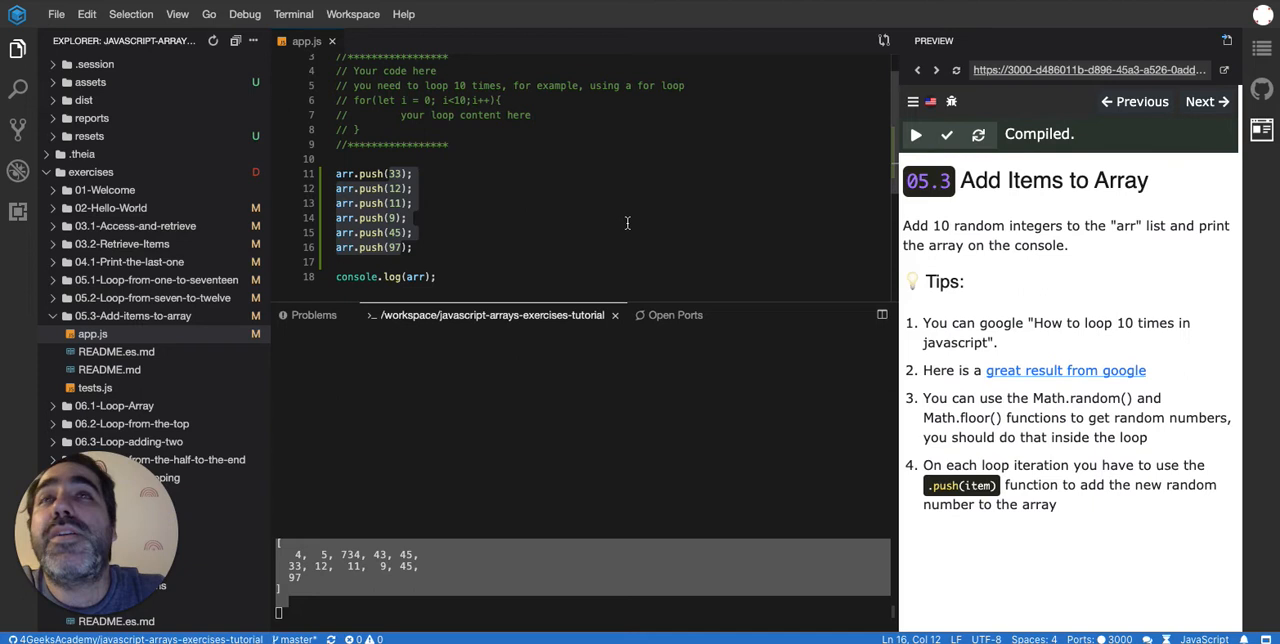
Replace the pushed numbers with Math.random() and compile the exercise.
left_click(343, 173)
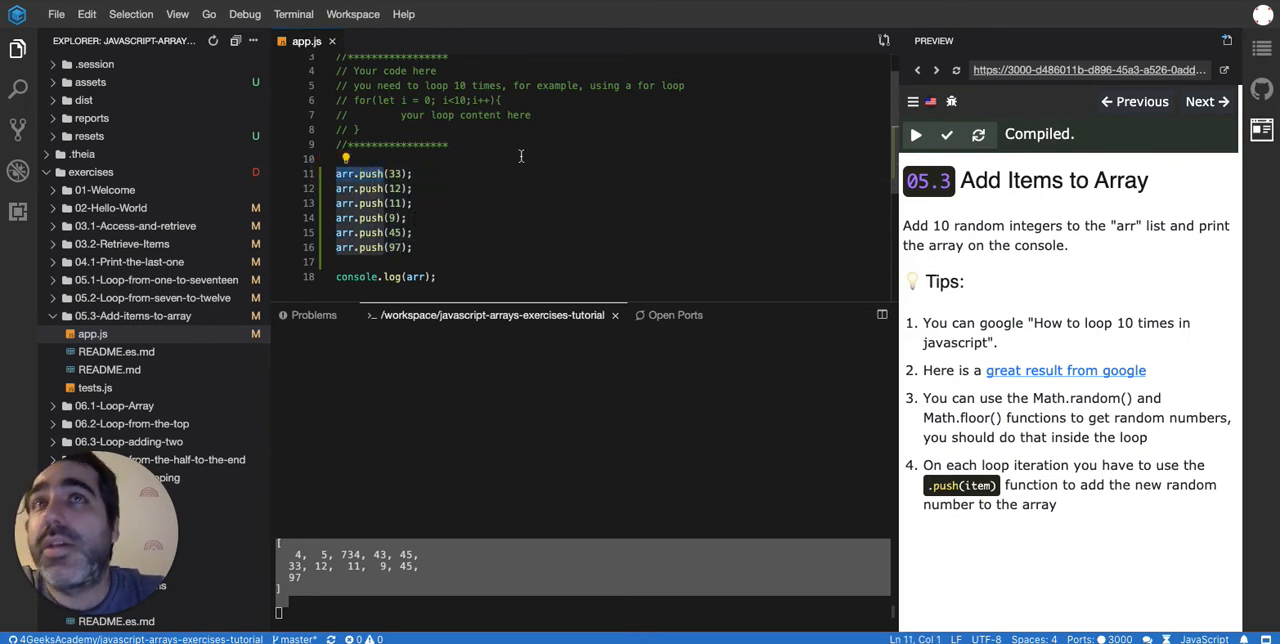
double_click(1078, 398)
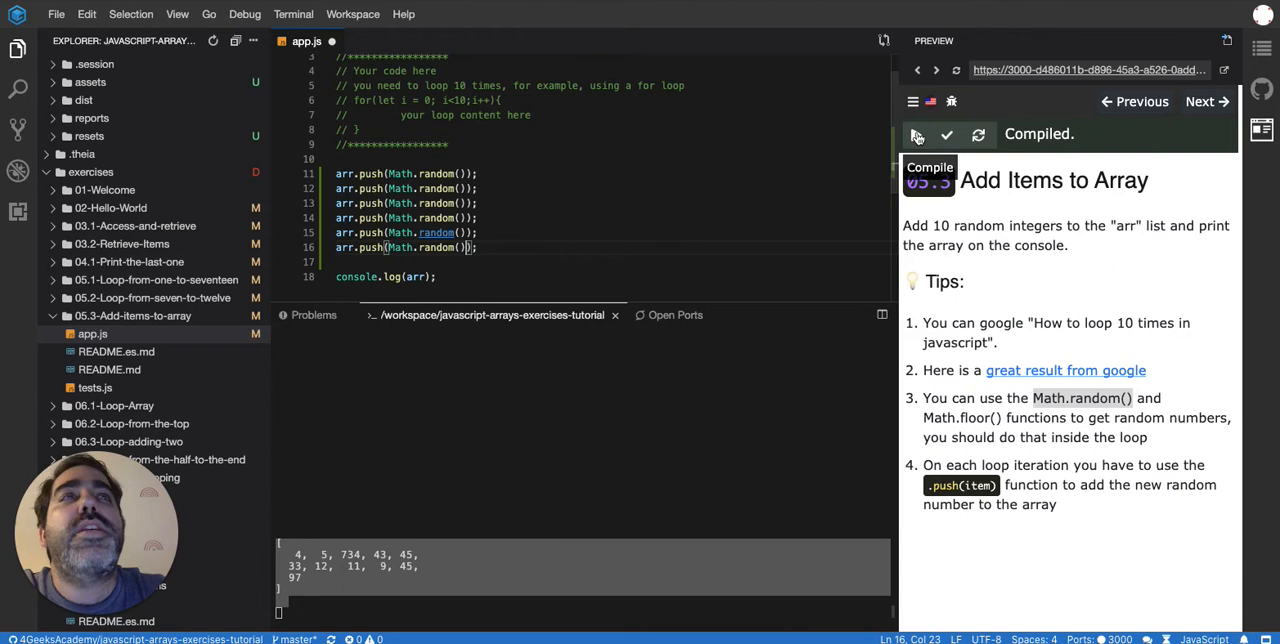
left_click(915, 134)
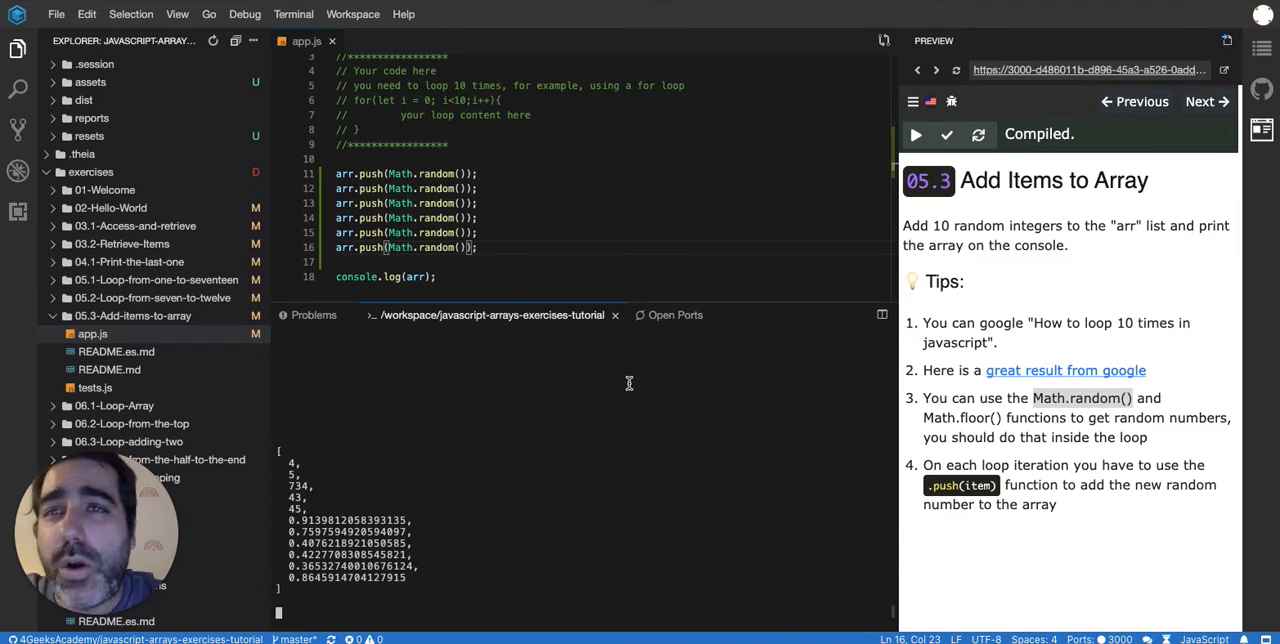
mouse_move(589, 435)
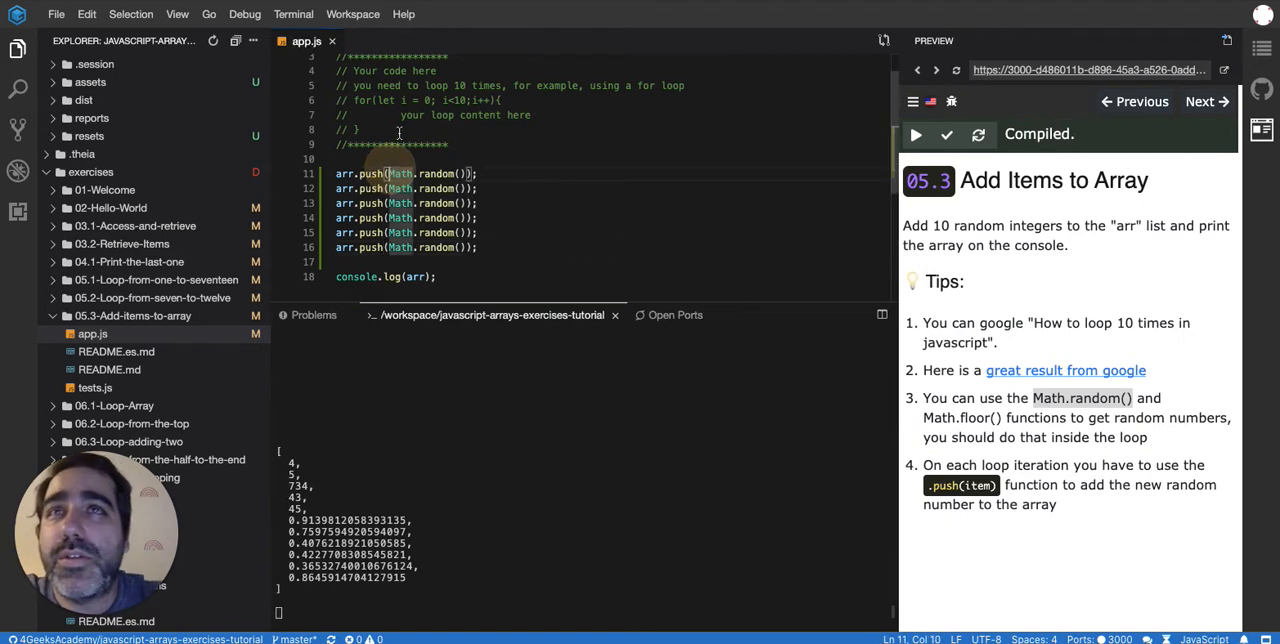
Make the pushes use Math.floor(Math.random() * 100) for random integers.
type("for")
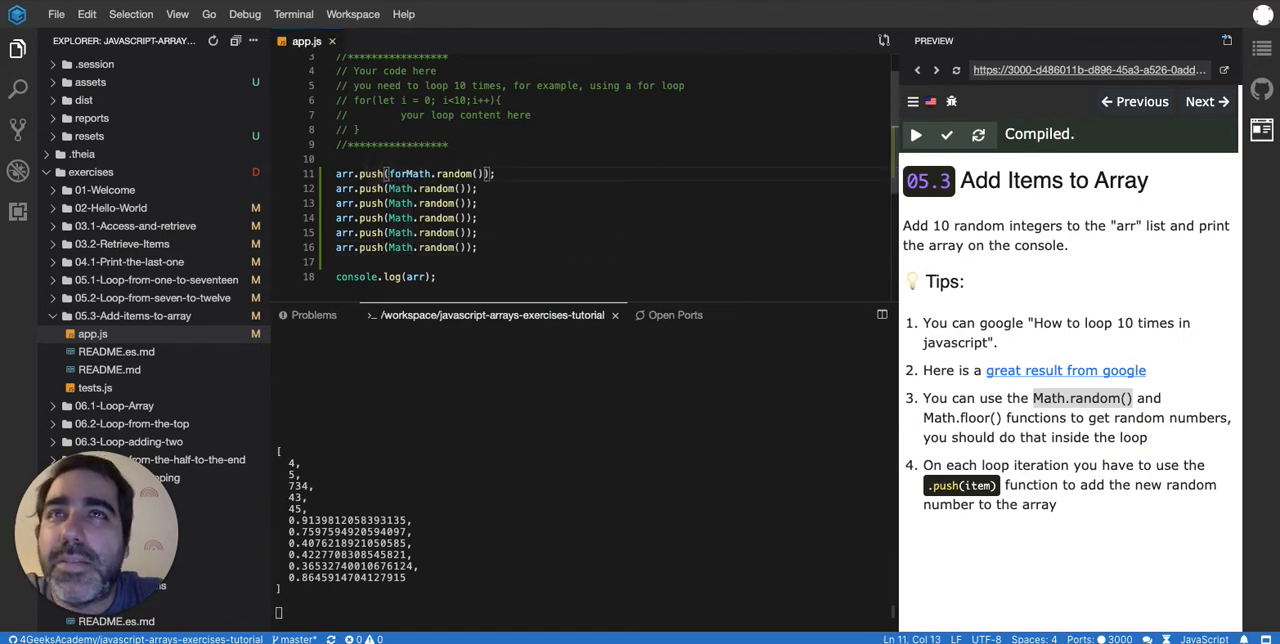
type("math")
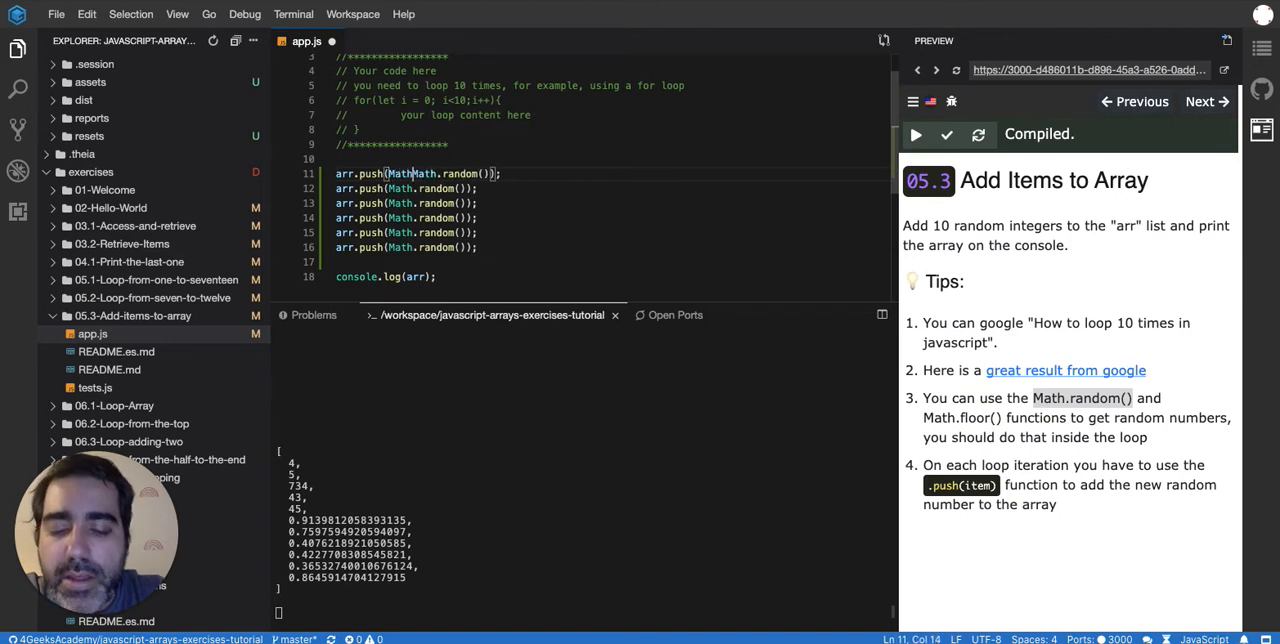
type("floor(")
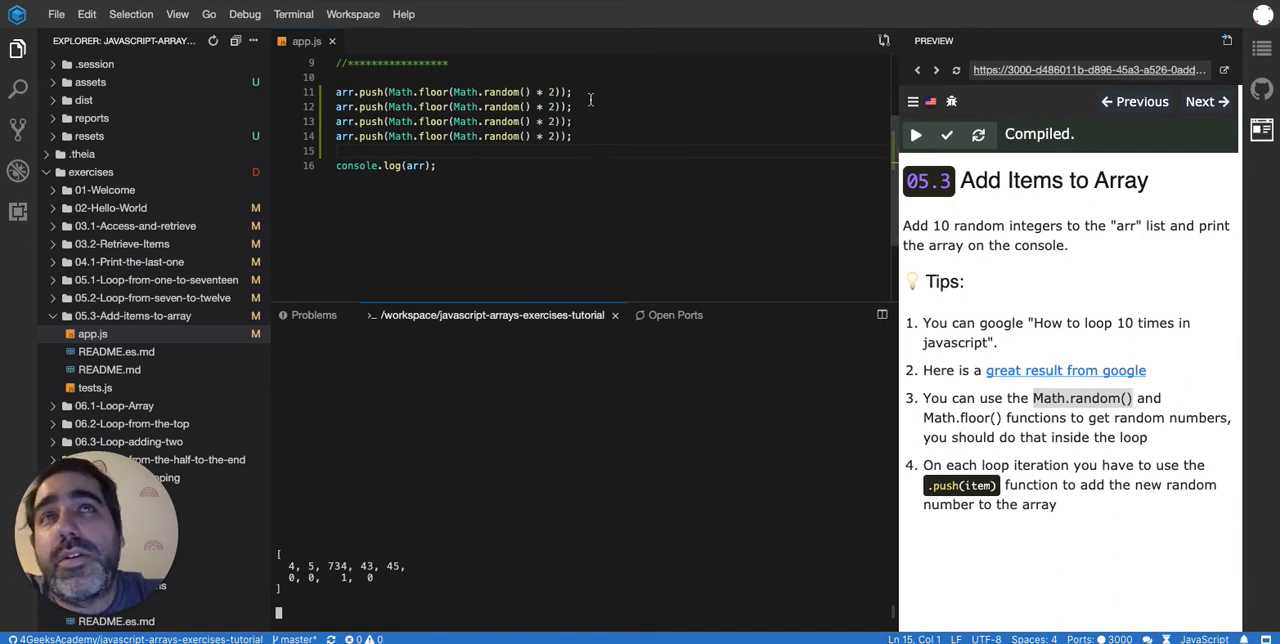
left_click(551, 91)
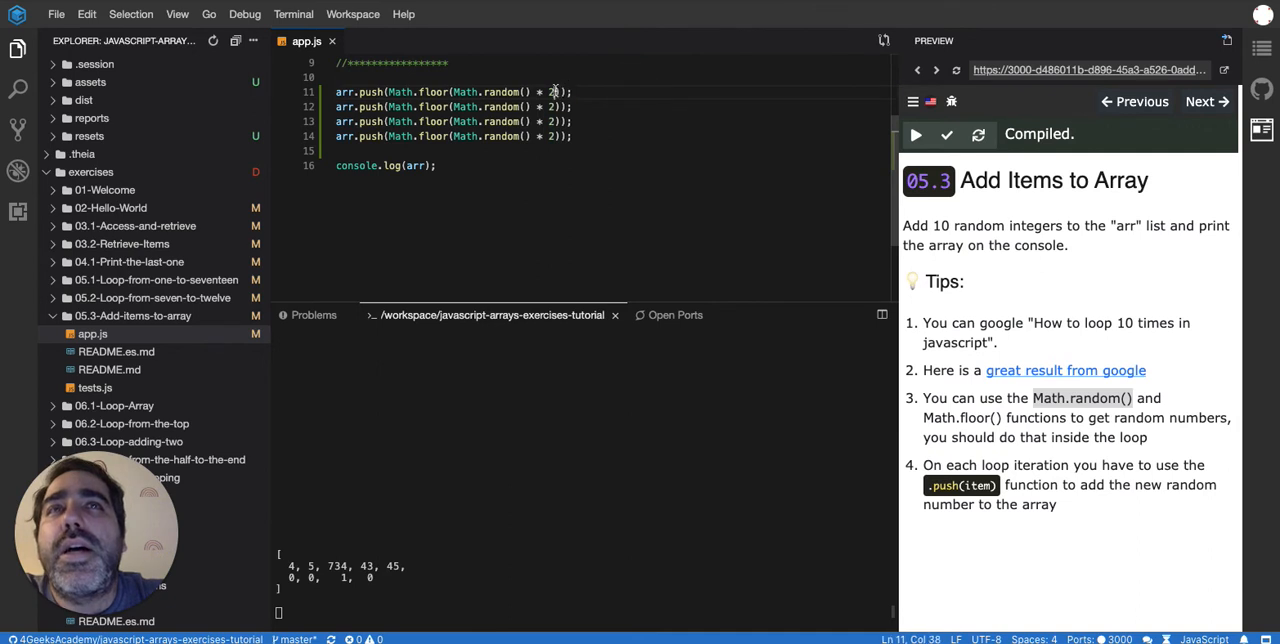
type("100")
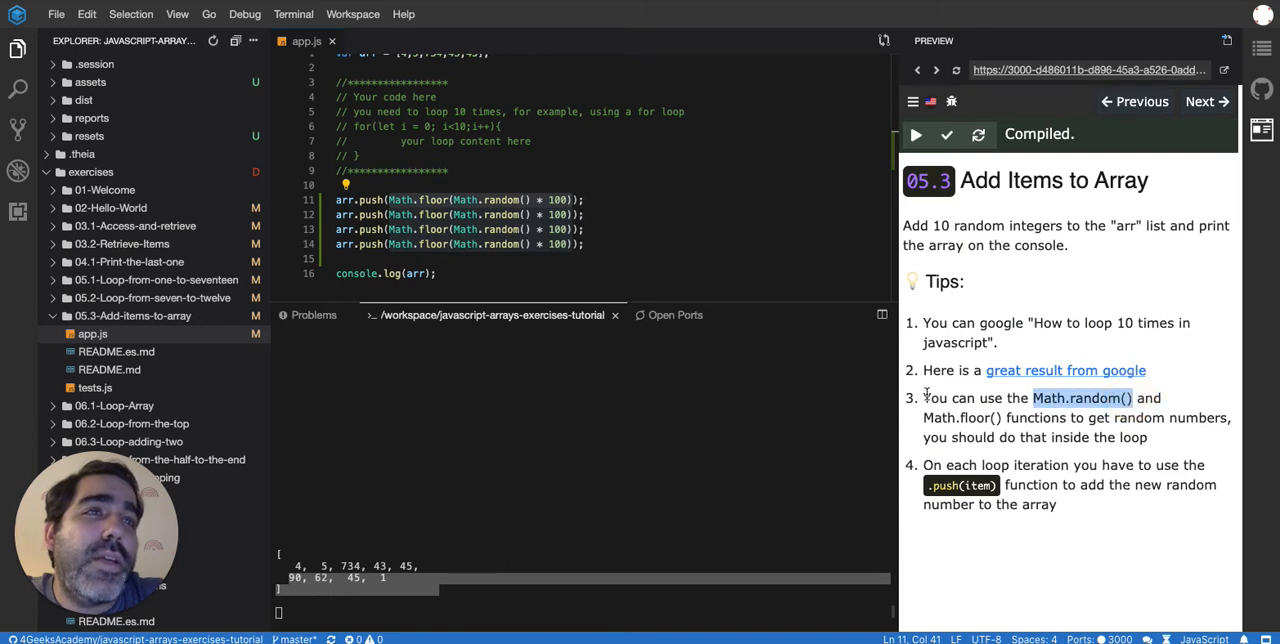
Delete the three duplicate arr.push lines, keeping only one.
left_click_drag(923, 397, 1134, 437)
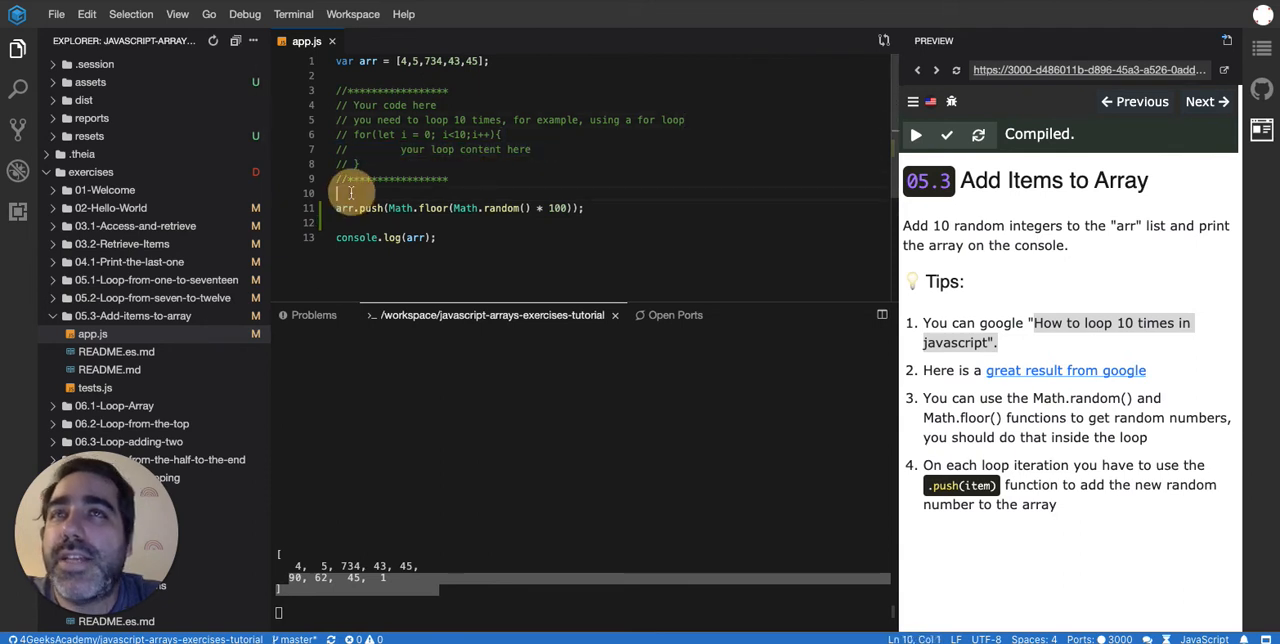
Wrap the push in a for loop with i from 0 to 9 and begin a console.log.
type("for()")
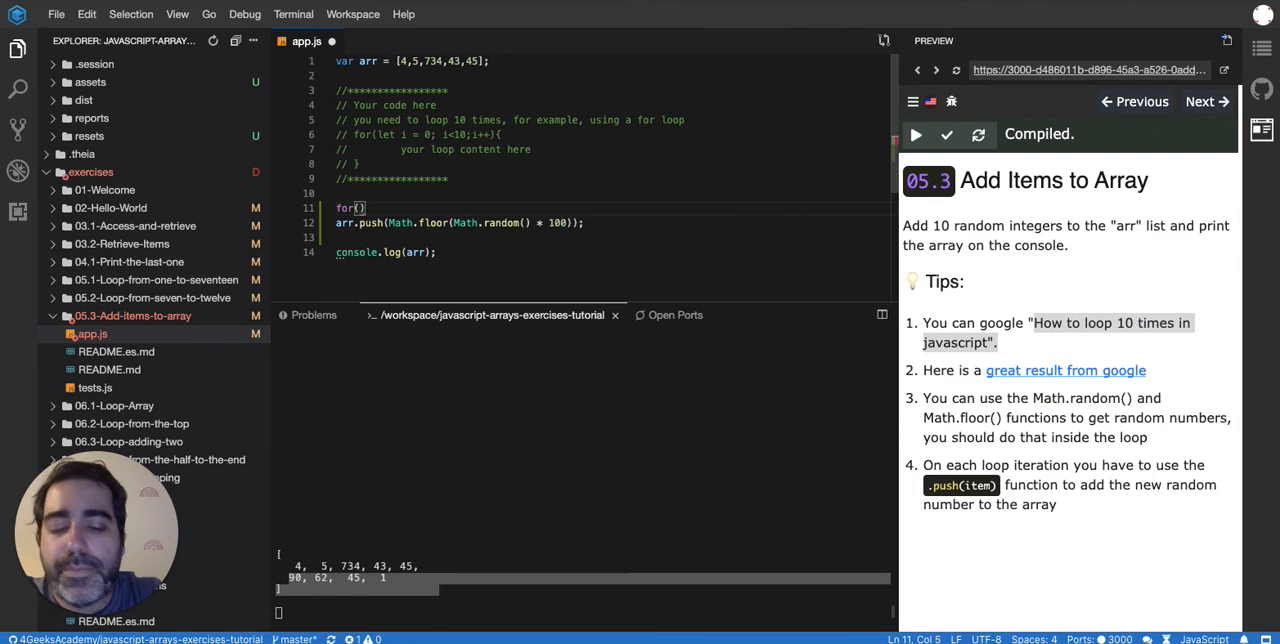
type("let 1")
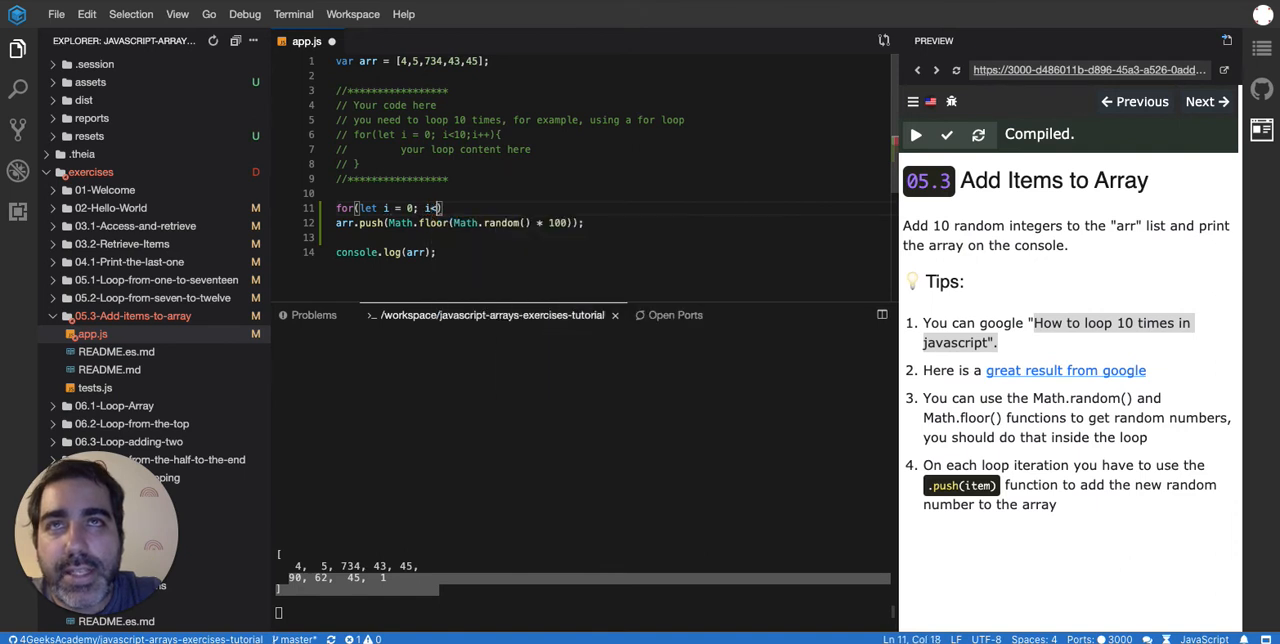
type("0; i++")
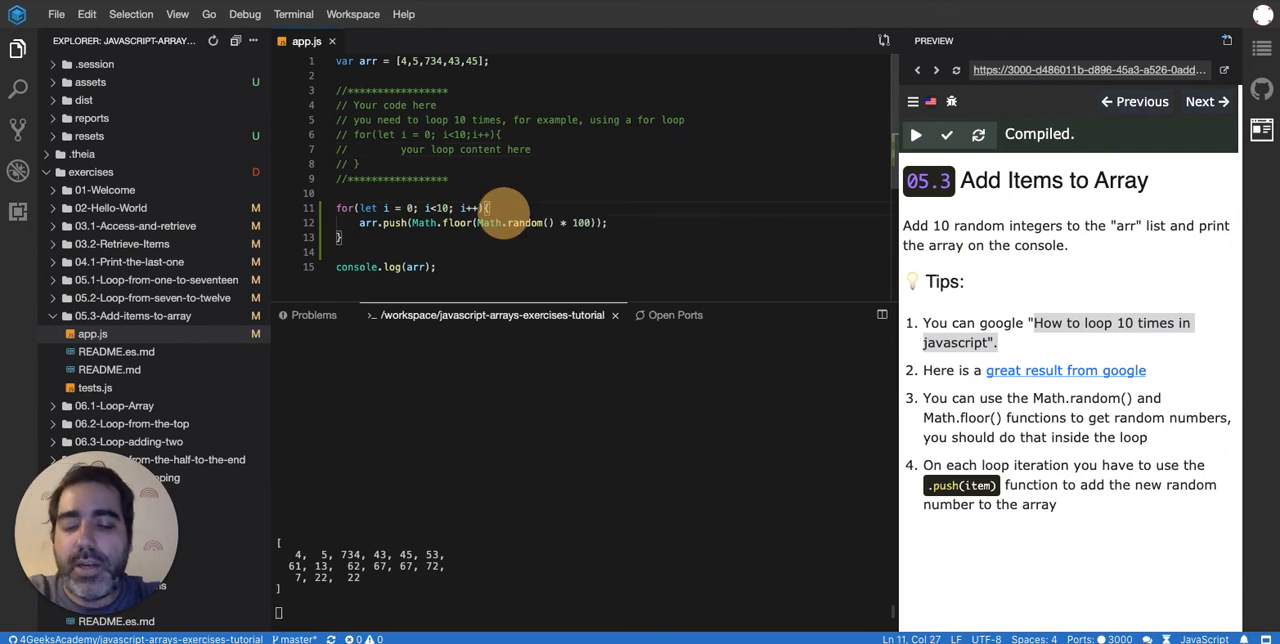
type("console.log(\"This is the \"+i")
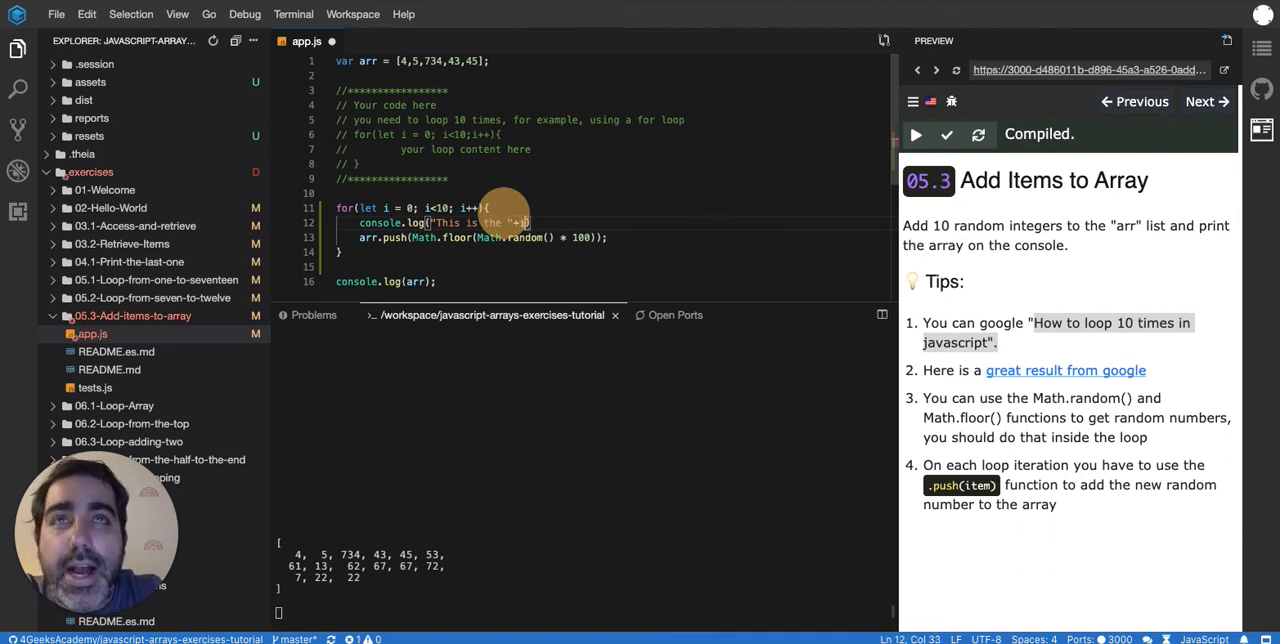
Log "This is the "+i+" time" in the loop and compile to print ten lines.
type("+i+\" time")
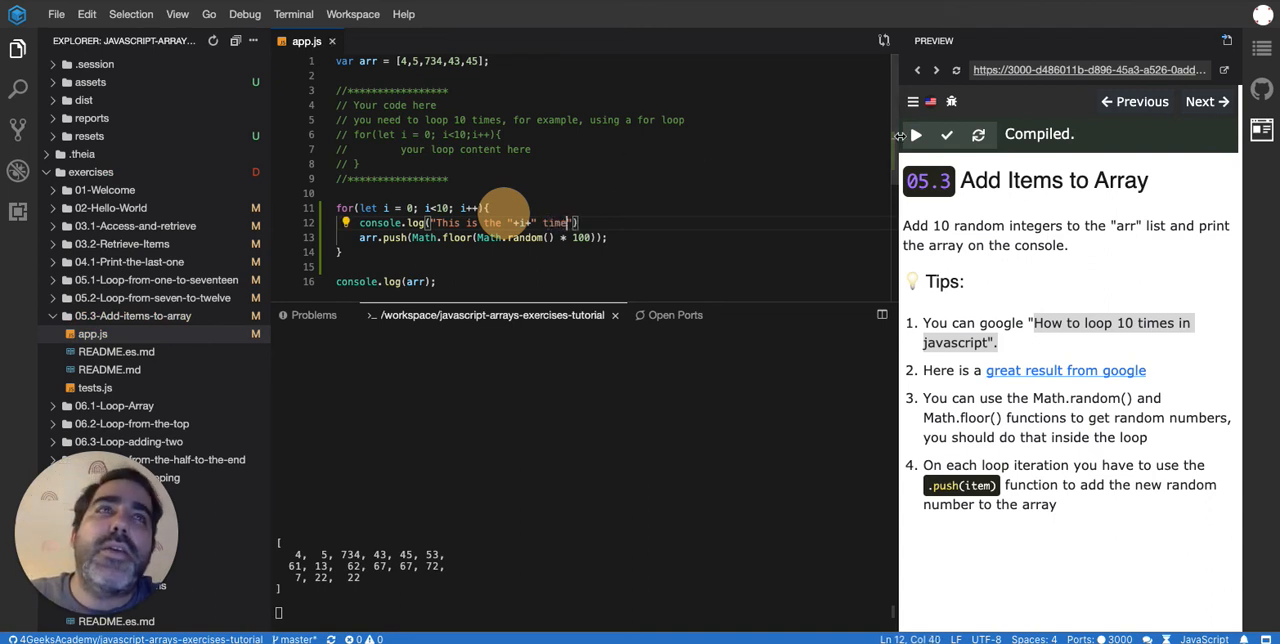
left_click(915, 134)
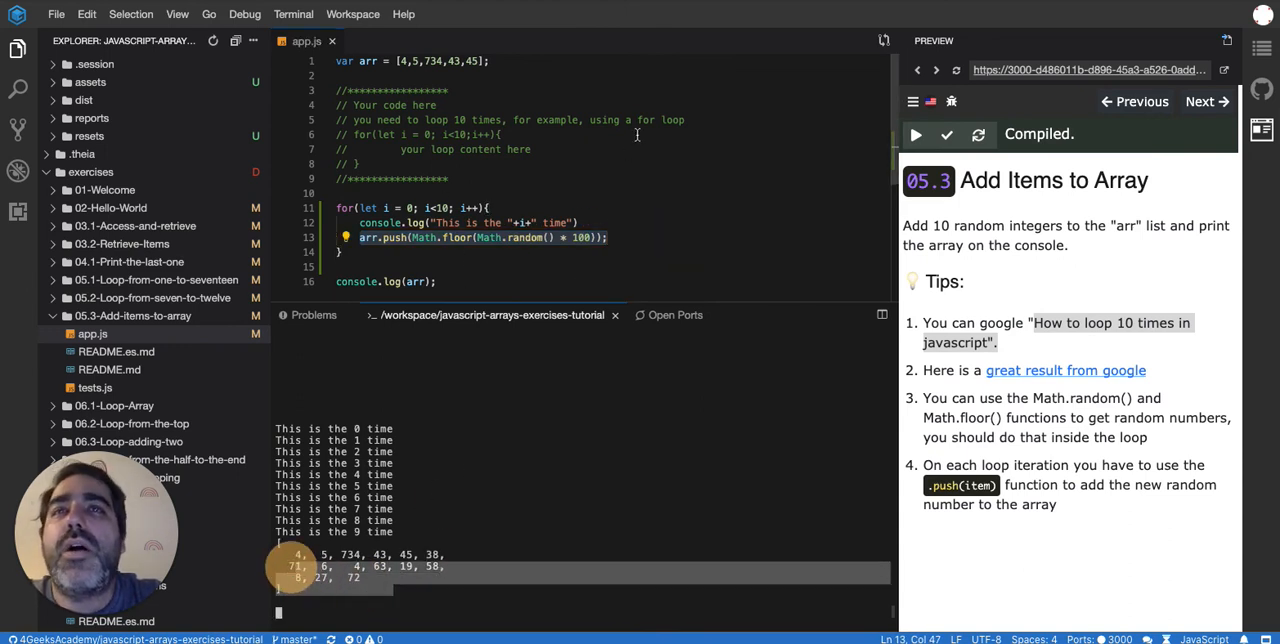
mouse_move(946, 134)
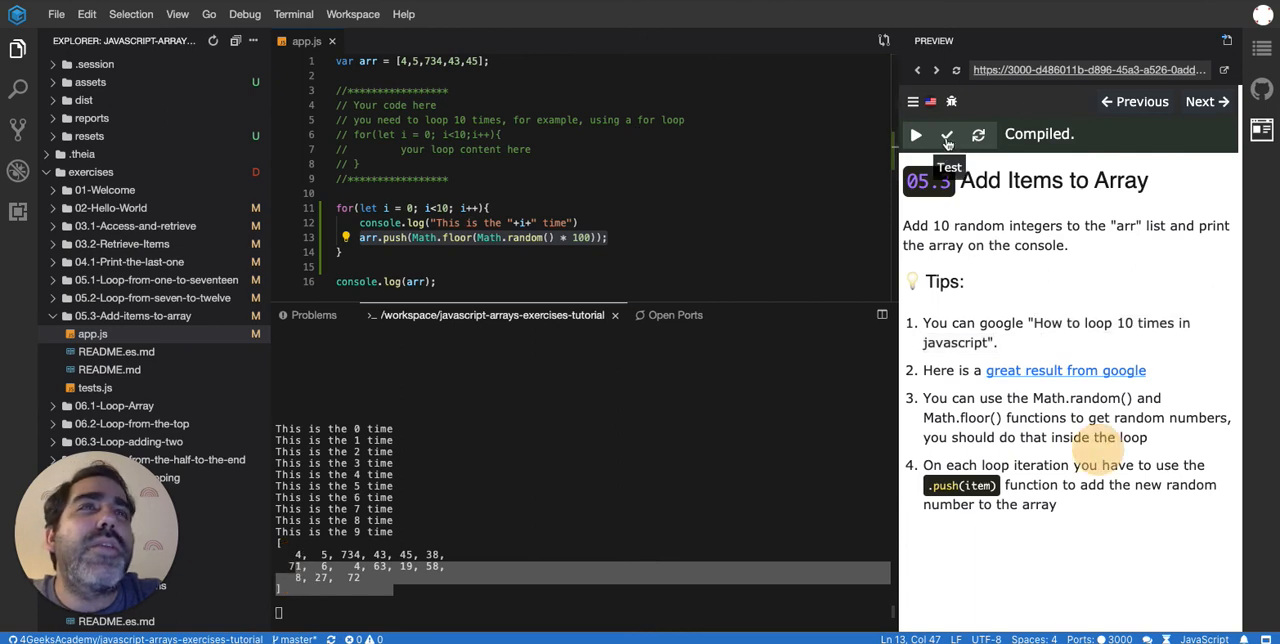
Run the LearnPack tests, remove the final console.log(arr), and rerun the tests.
left_click(947, 135)
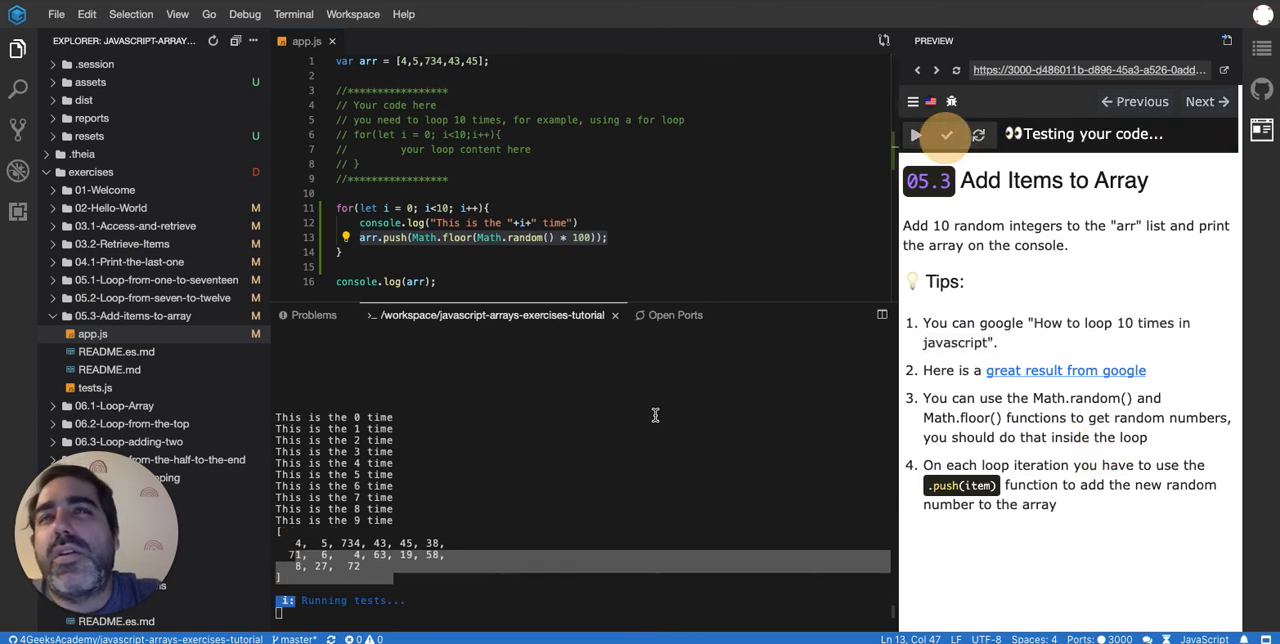
left_click(946, 134)
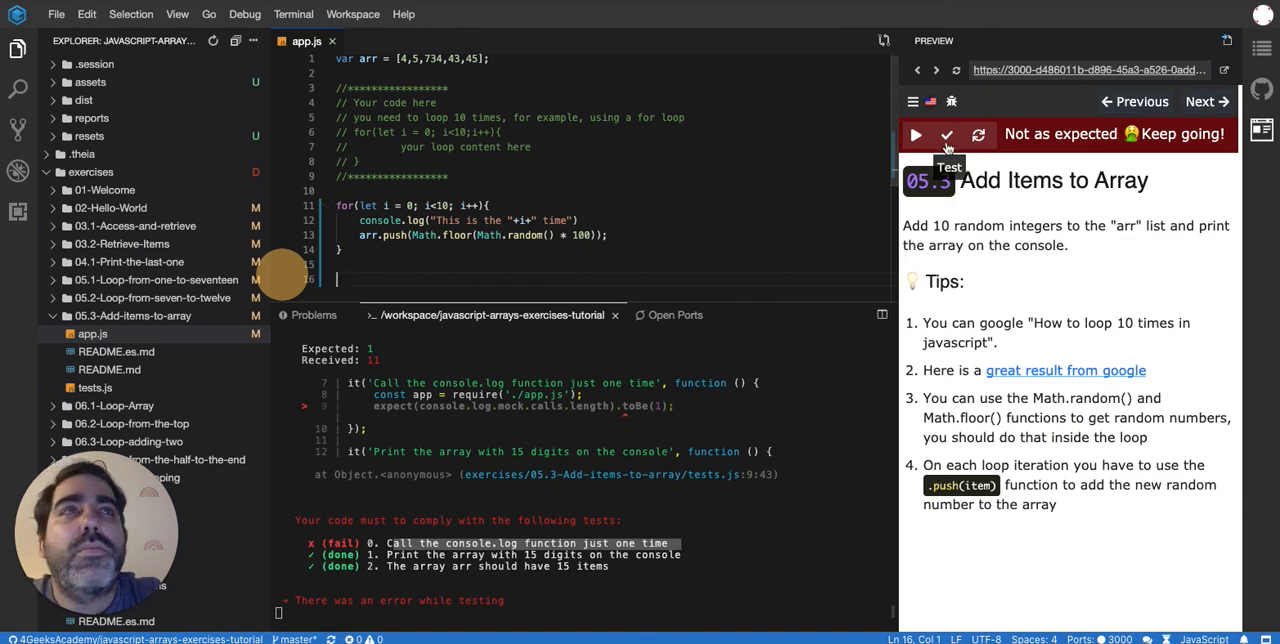
left_click(915, 134)
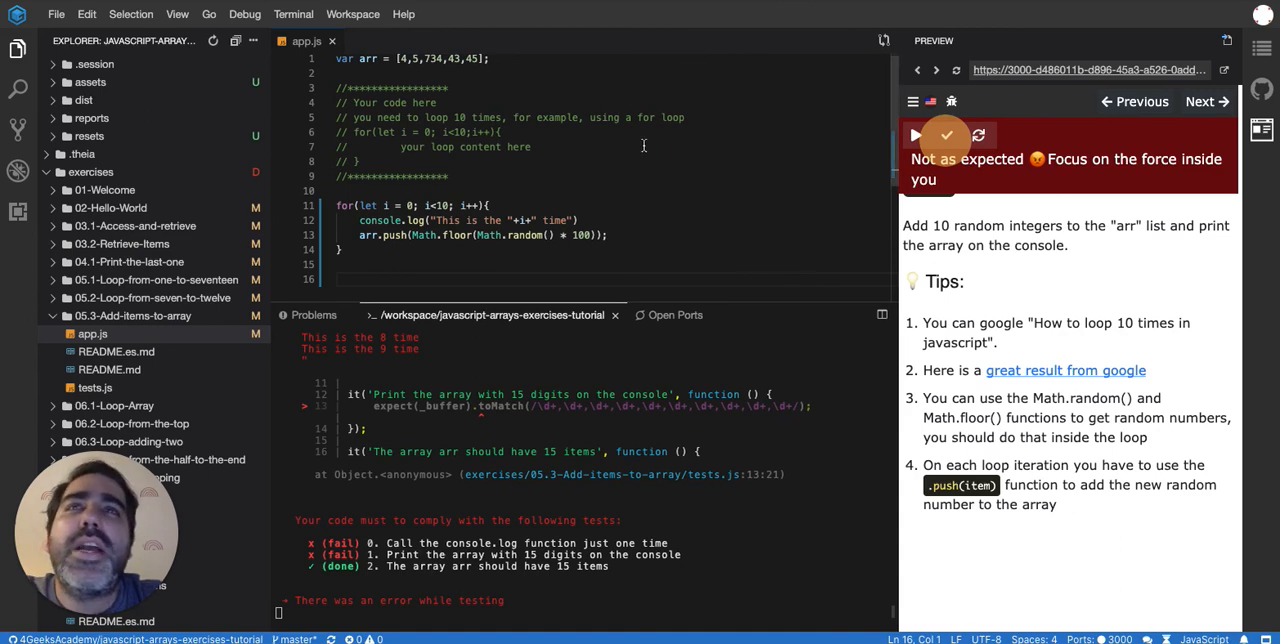
Add console.log(arr); after the loop and run the tests again.
type("console.log(arr);")
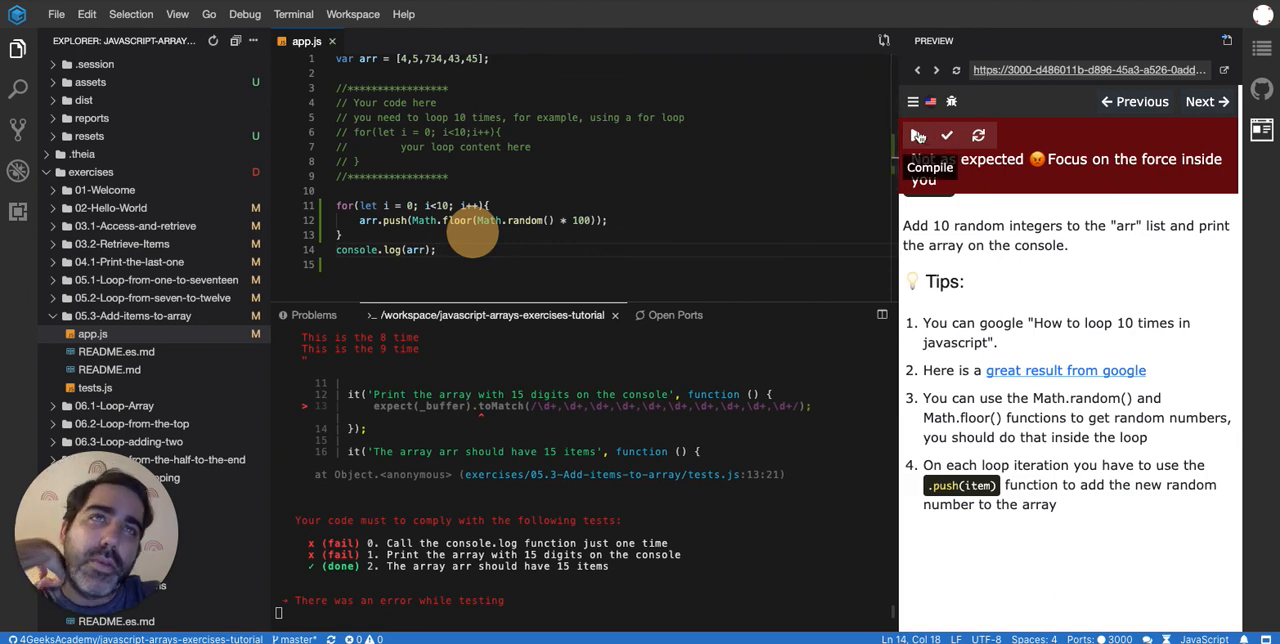
left_click(917, 135)
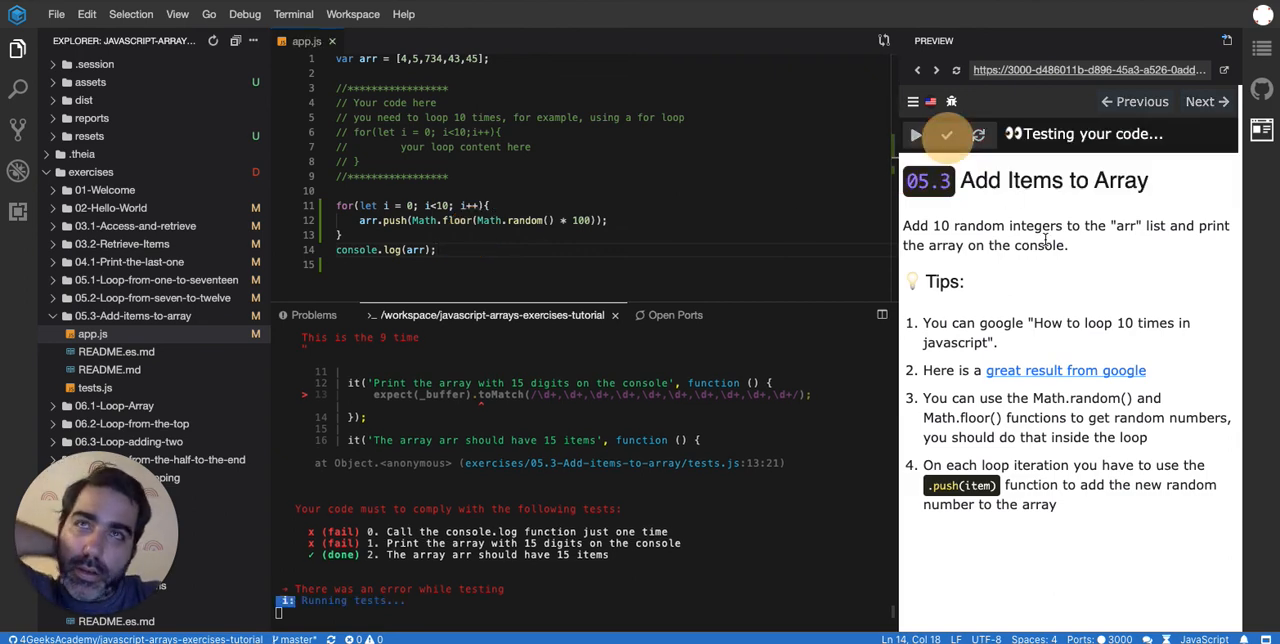